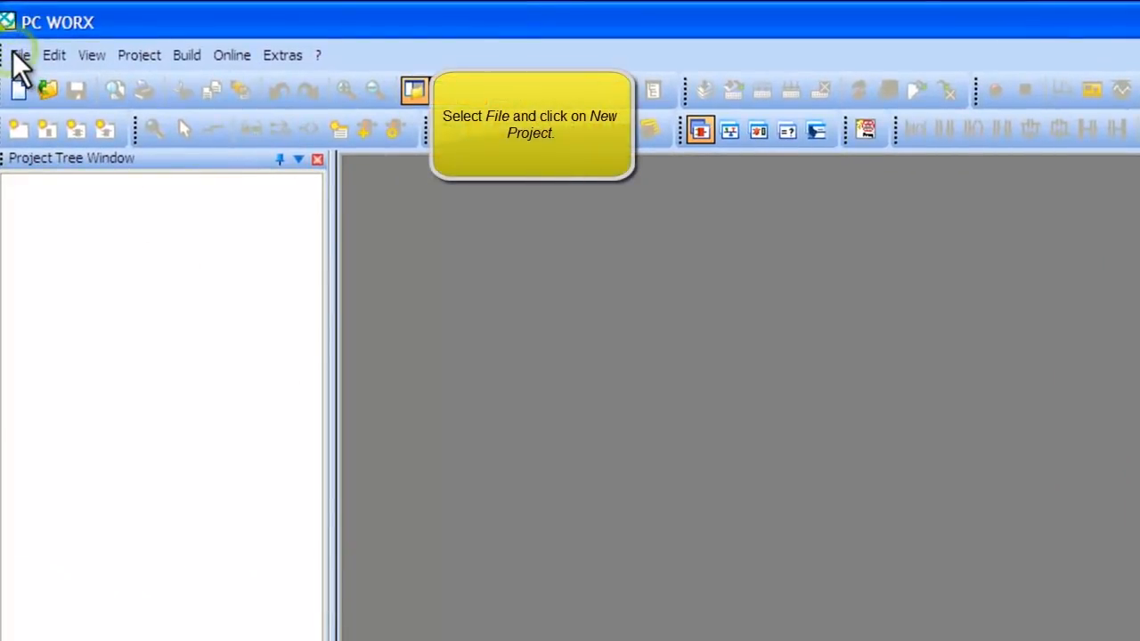
- Choose New Project... from the File menu to bring up the template dialog
left_click(20, 54)
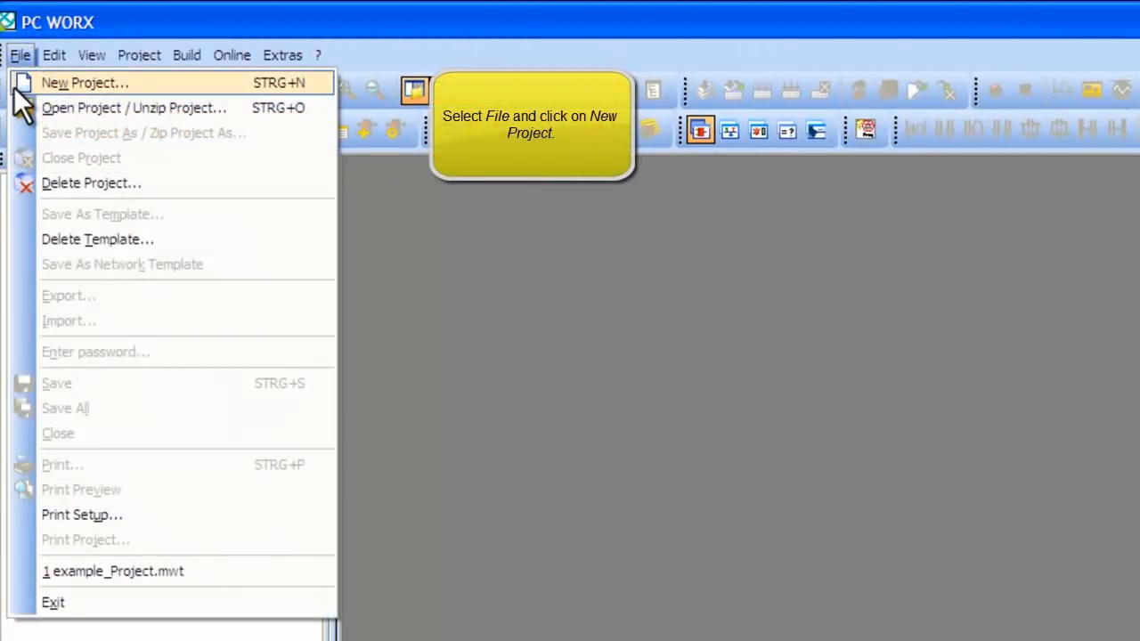
left_click(84, 82)
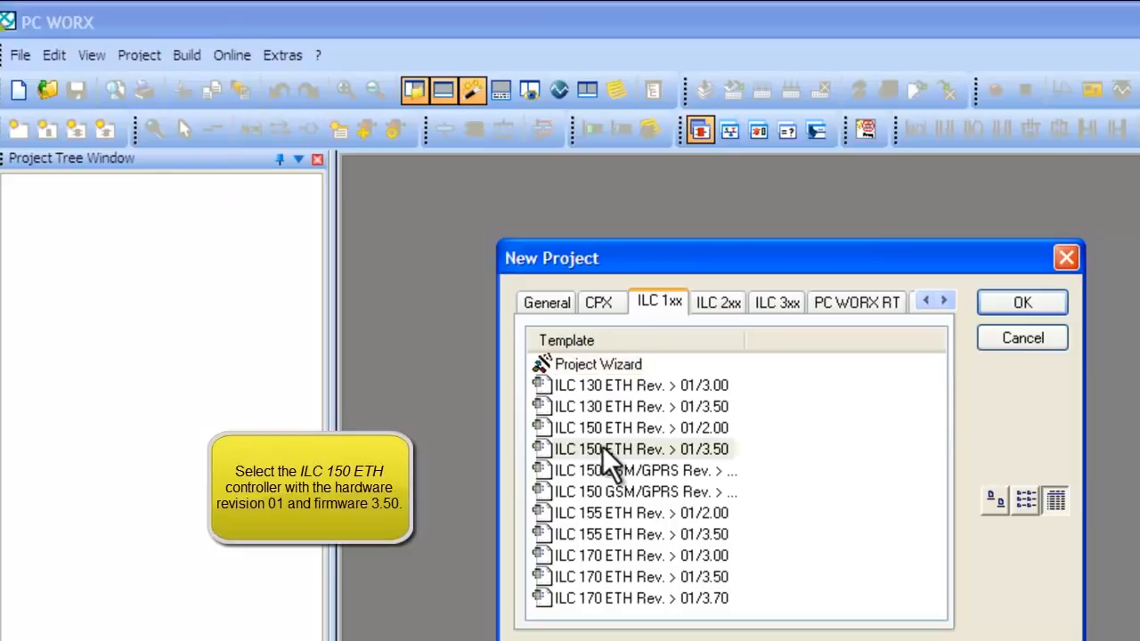
- Create the project from the ILC 150 ETH Rev. > 01/3.50 template on the ILC 1xx tab
left_click(641, 449)
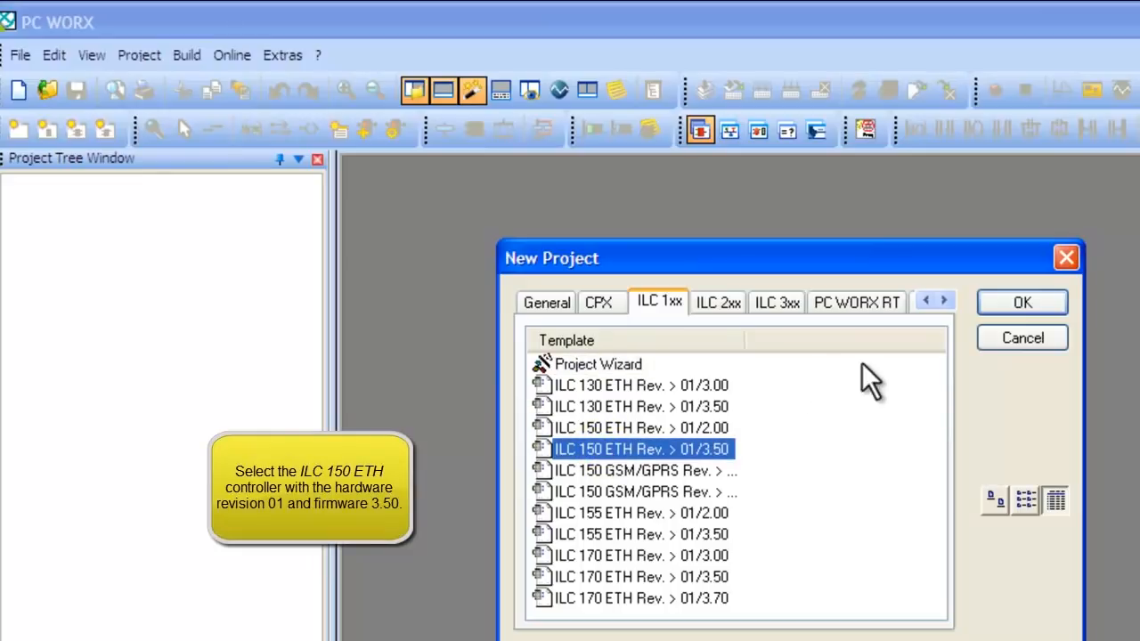
mouse_move(1023, 311)
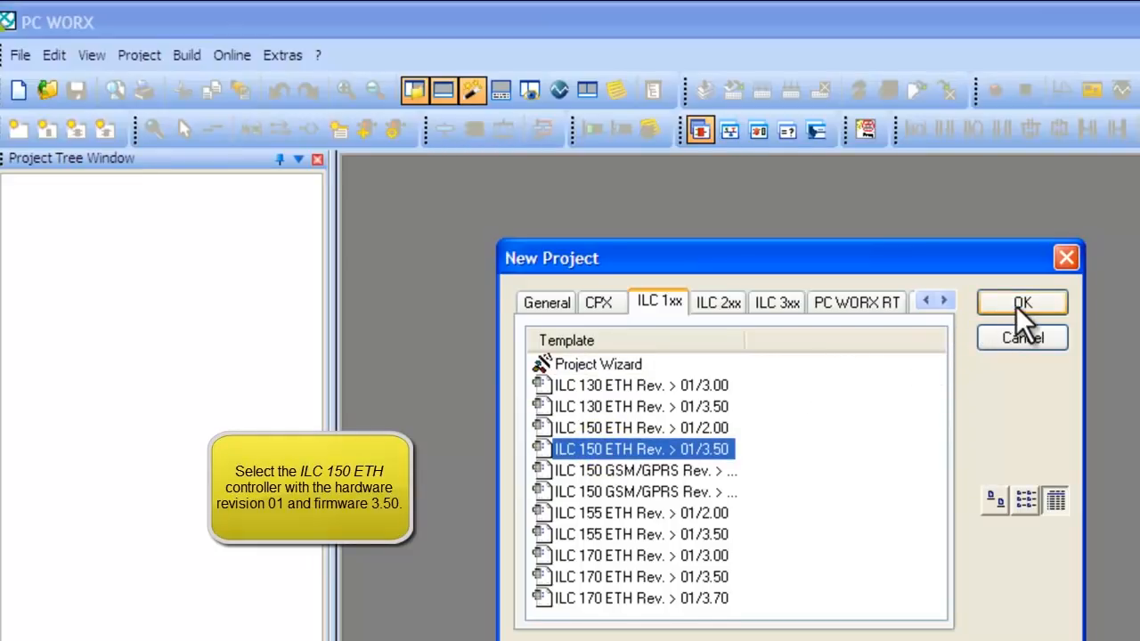
left_click(1021, 303)
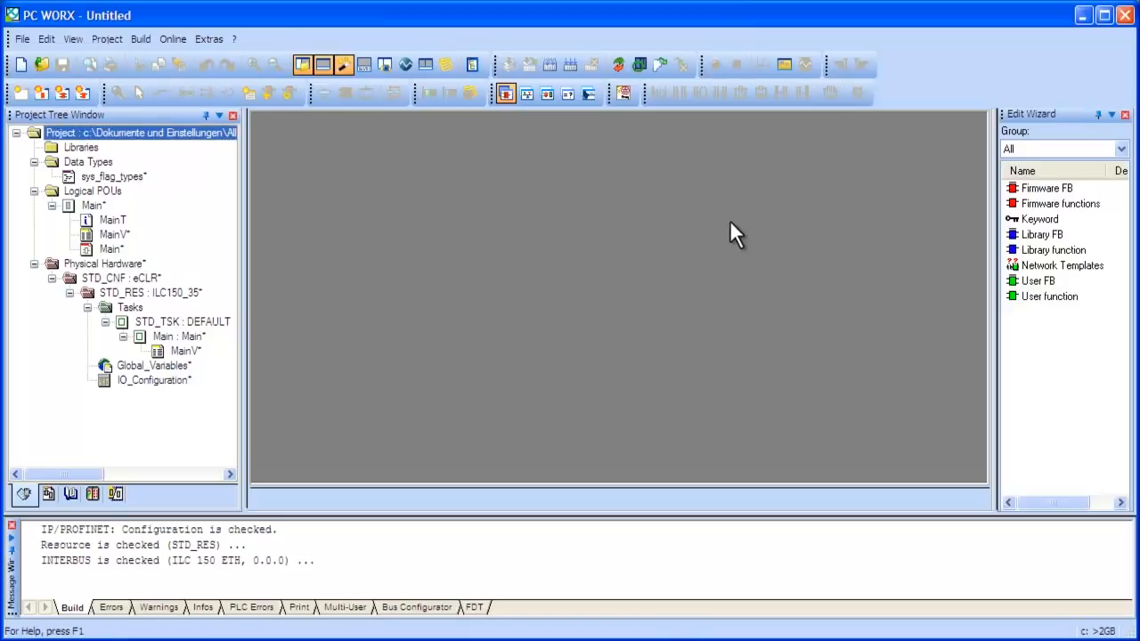
mouse_move(632, 200)
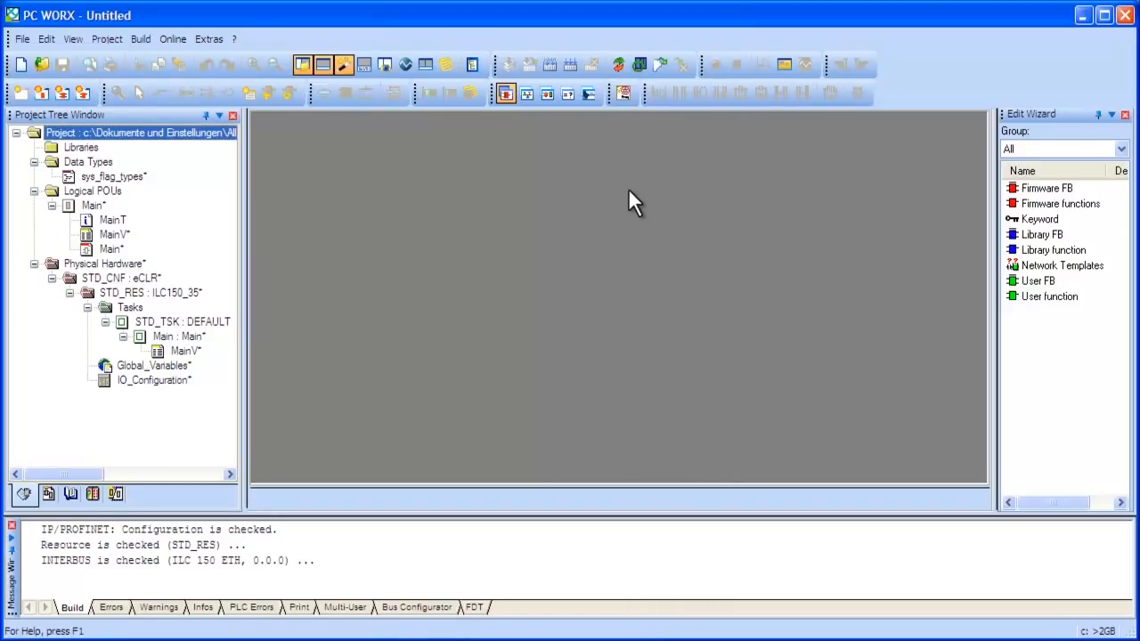
mouse_move(279, 122)
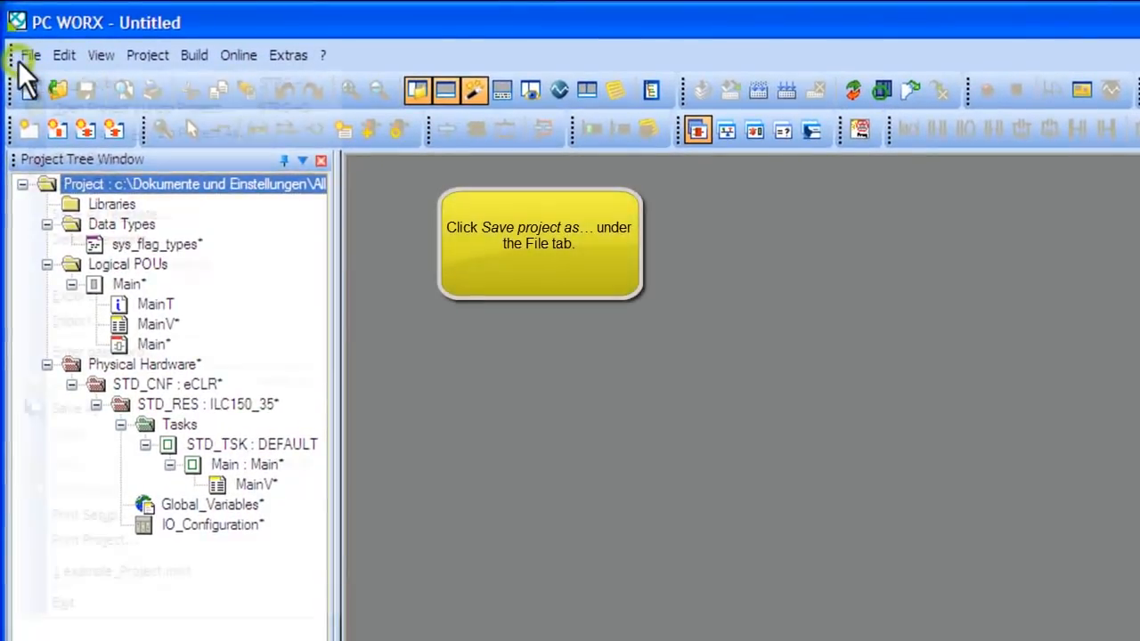
- Choose Save Project As / Zip Project As... from the File menu
left_click(29, 54)
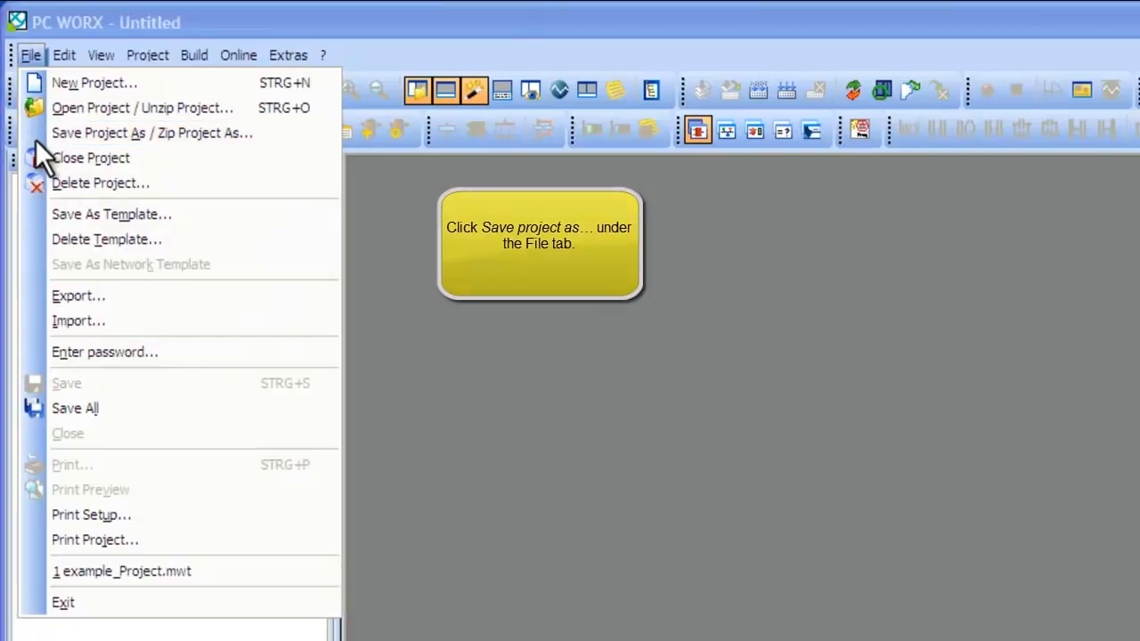
left_click(152, 132)
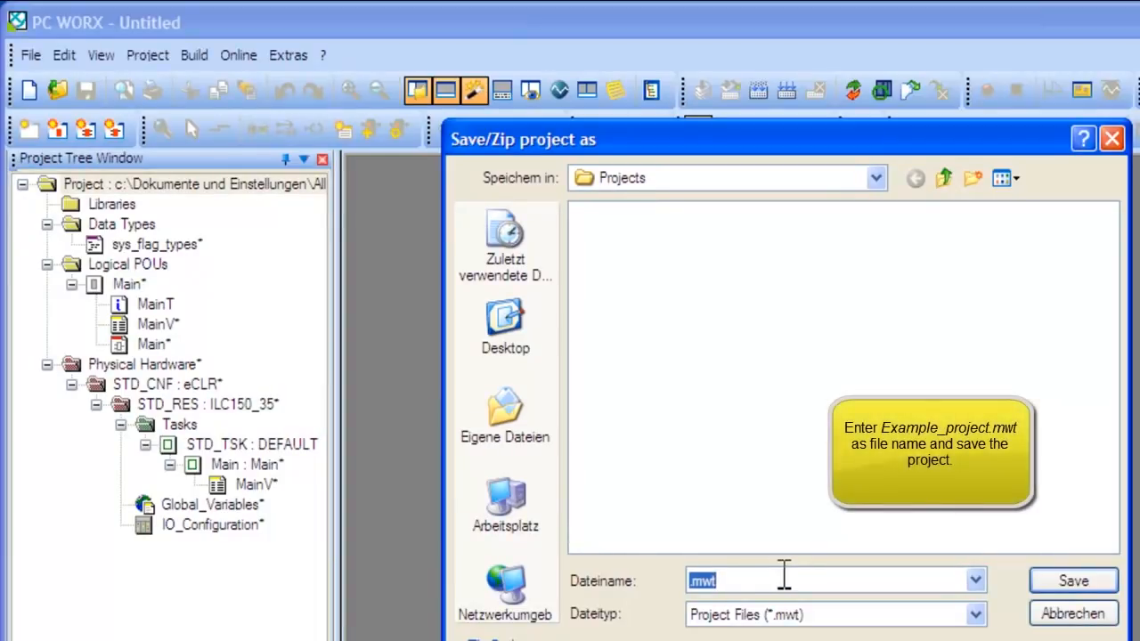
- Save the project under the file name example_Project.mwt
type("example_Project")
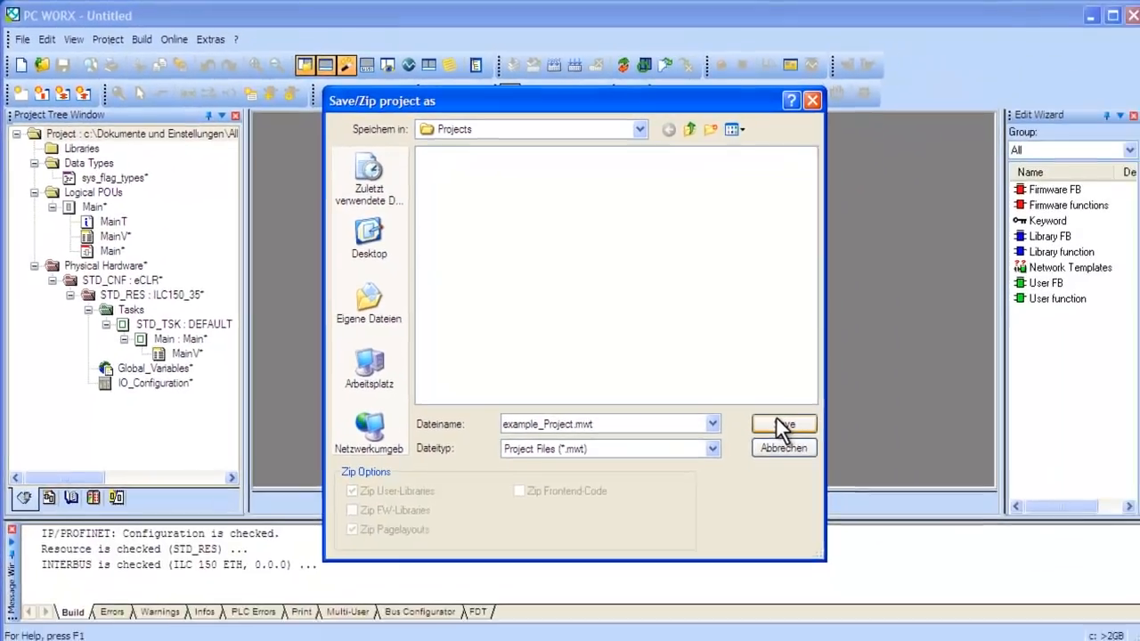
left_click(782, 424)
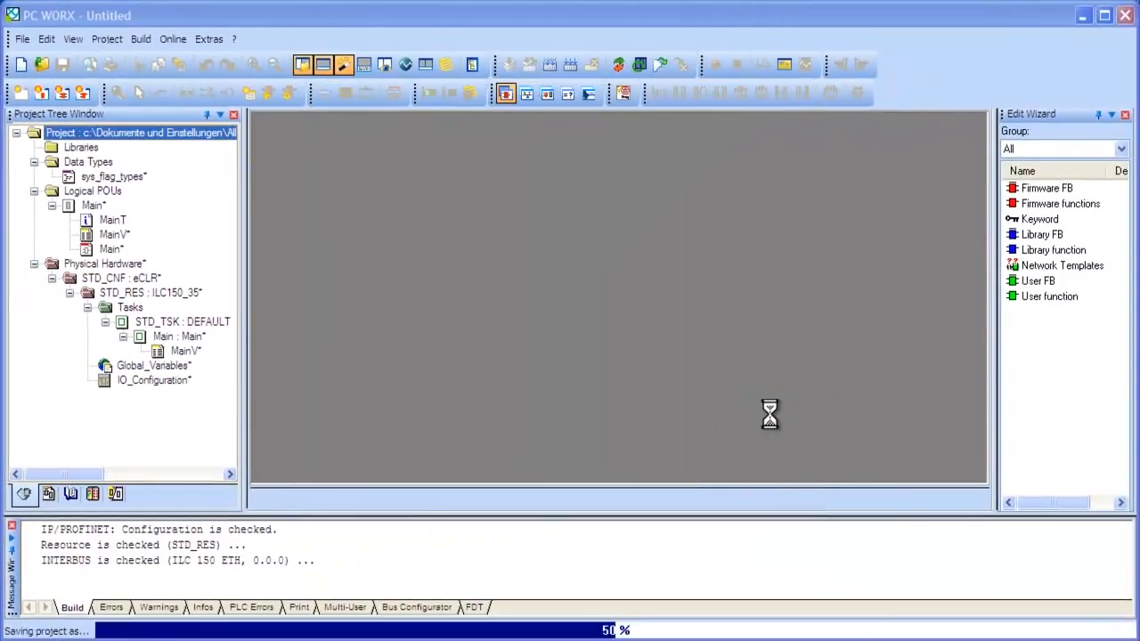